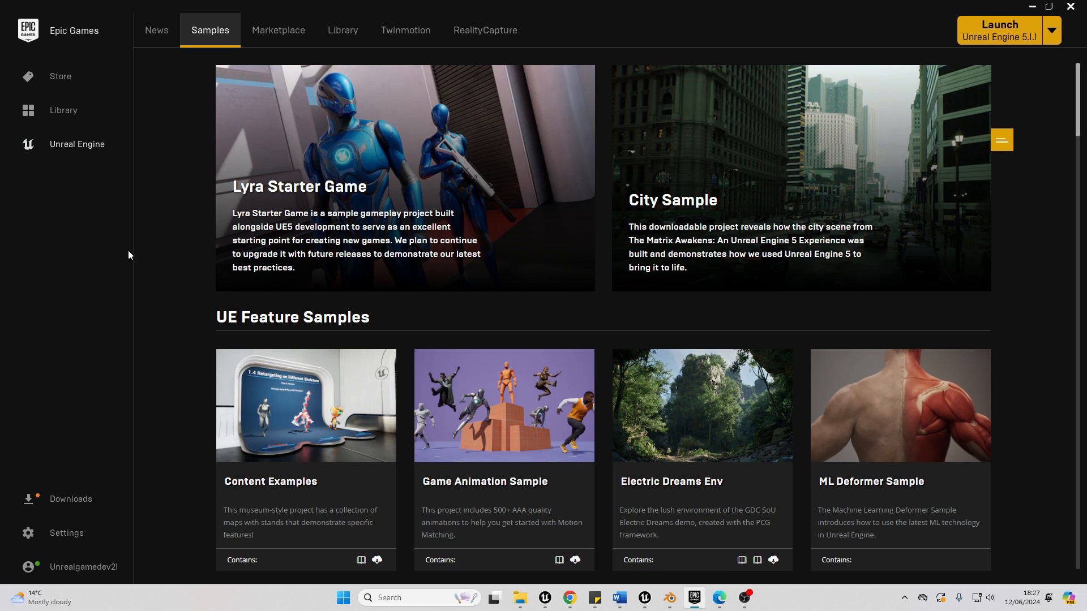
mouse_move(236, 27)
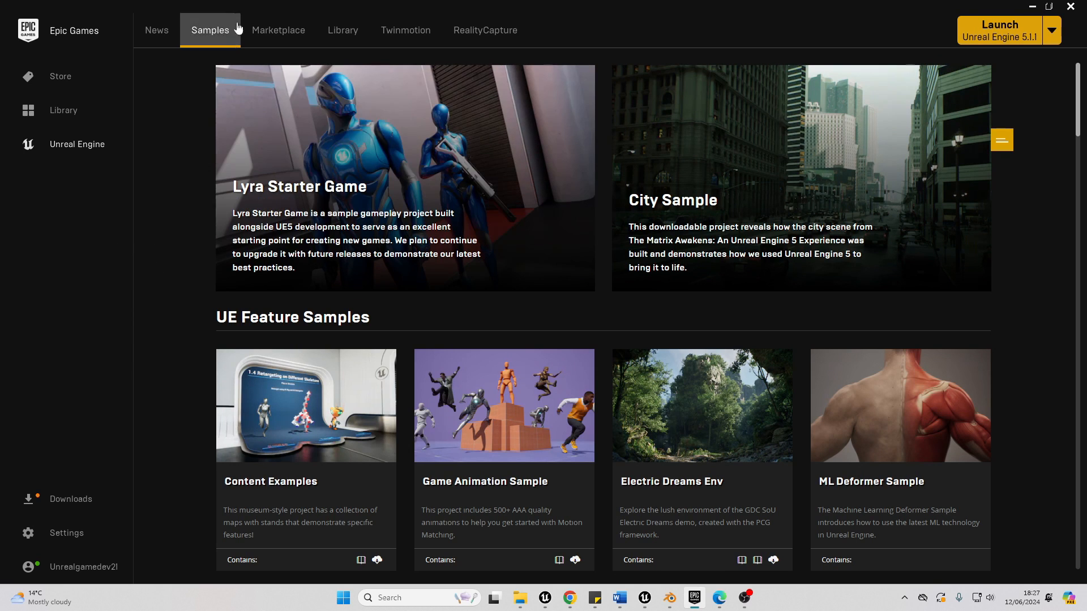
Start Play-in-Editor so the level runs with the Game Animation helper panel visible
scroll("down", 3)
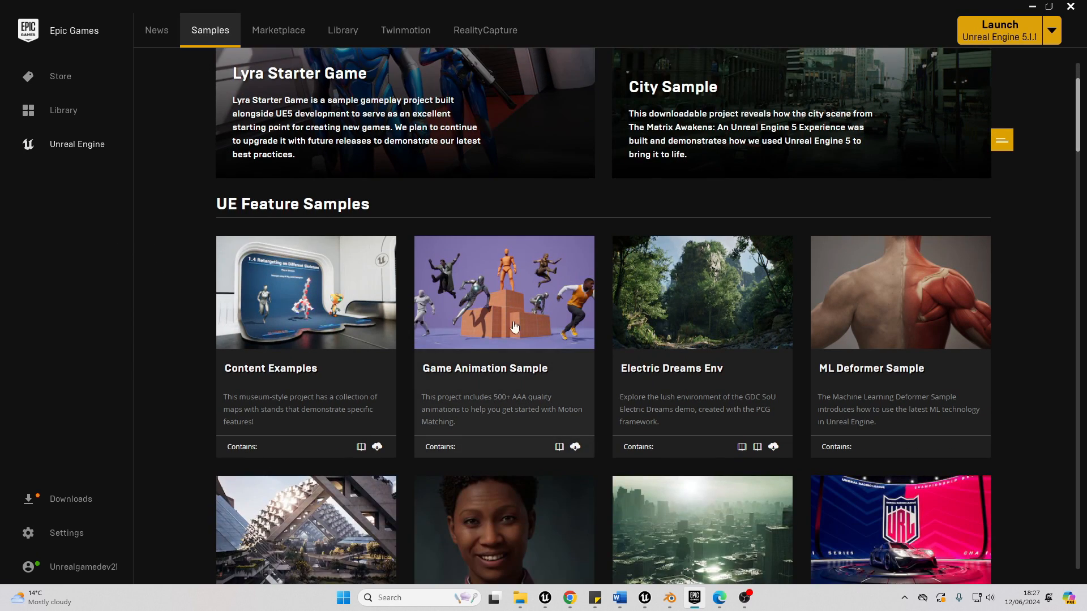
mouse_move(532, 380)
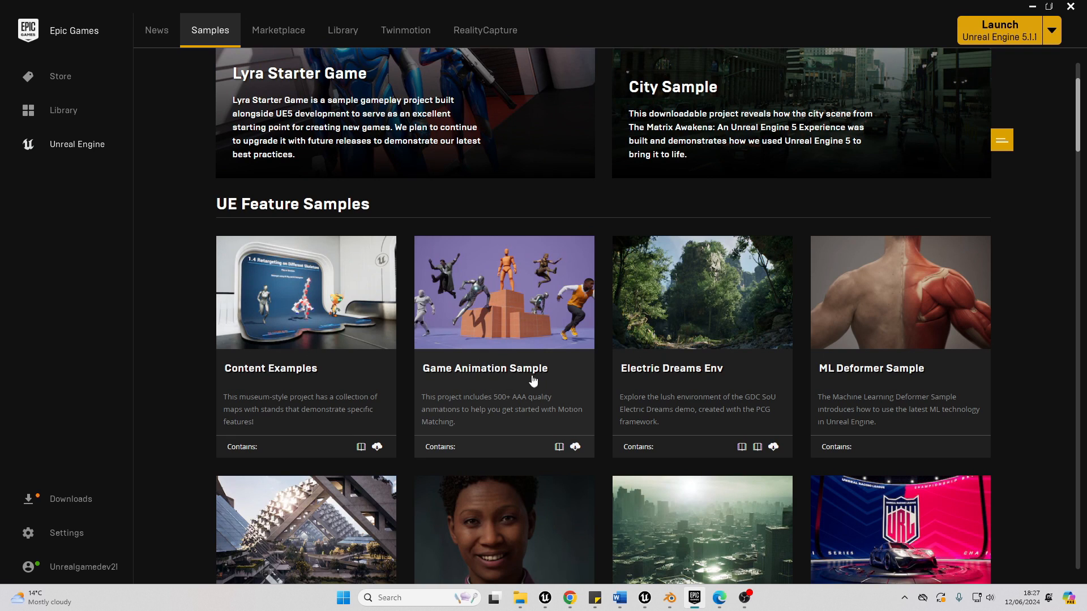
mouse_move(556, 339)
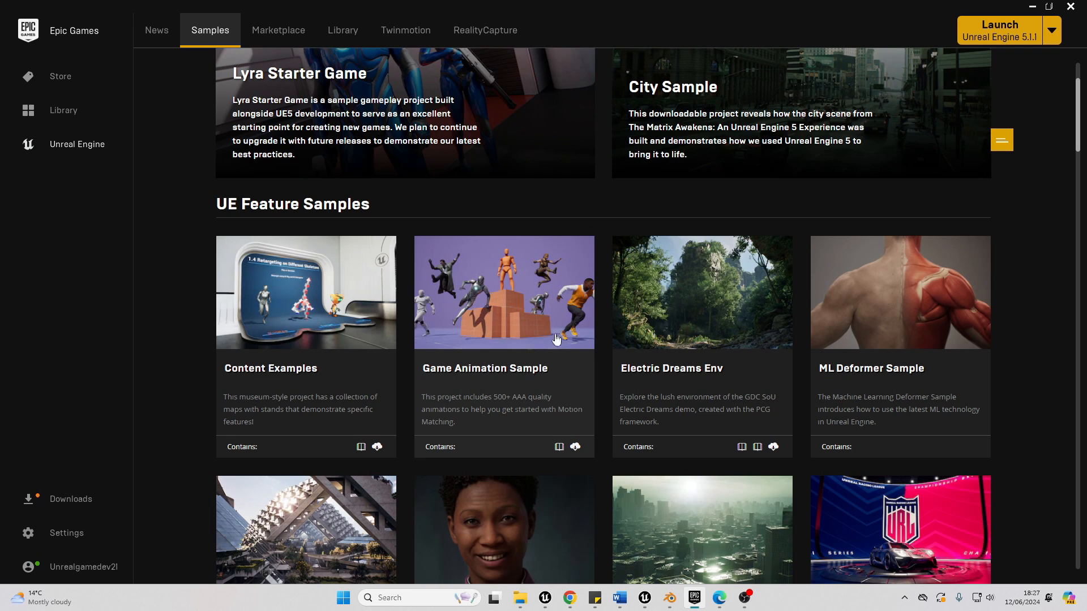
mouse_move(523, 326)
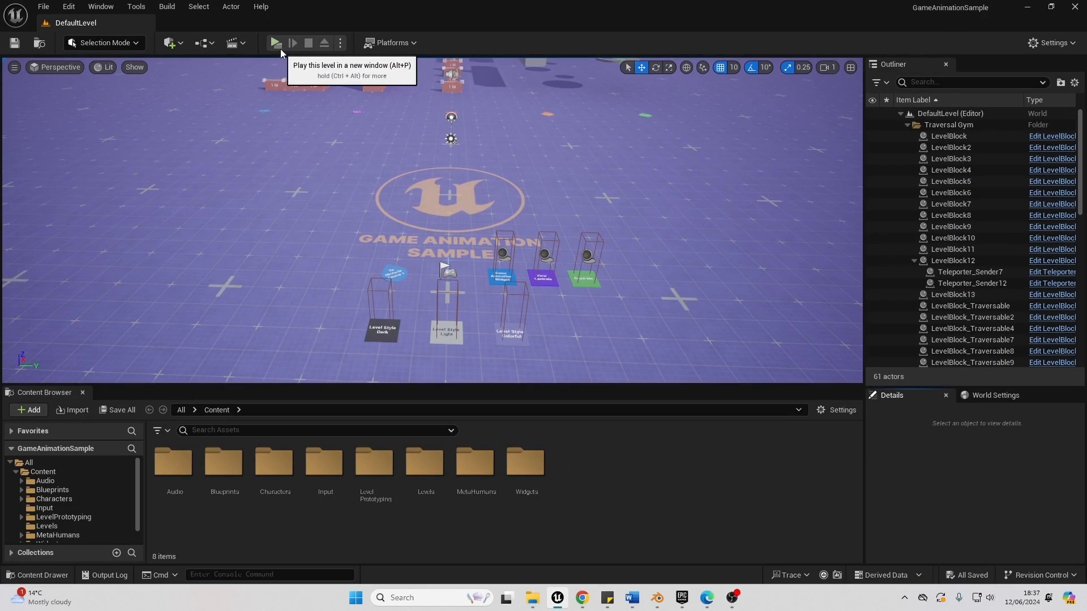
left_click(274, 41)
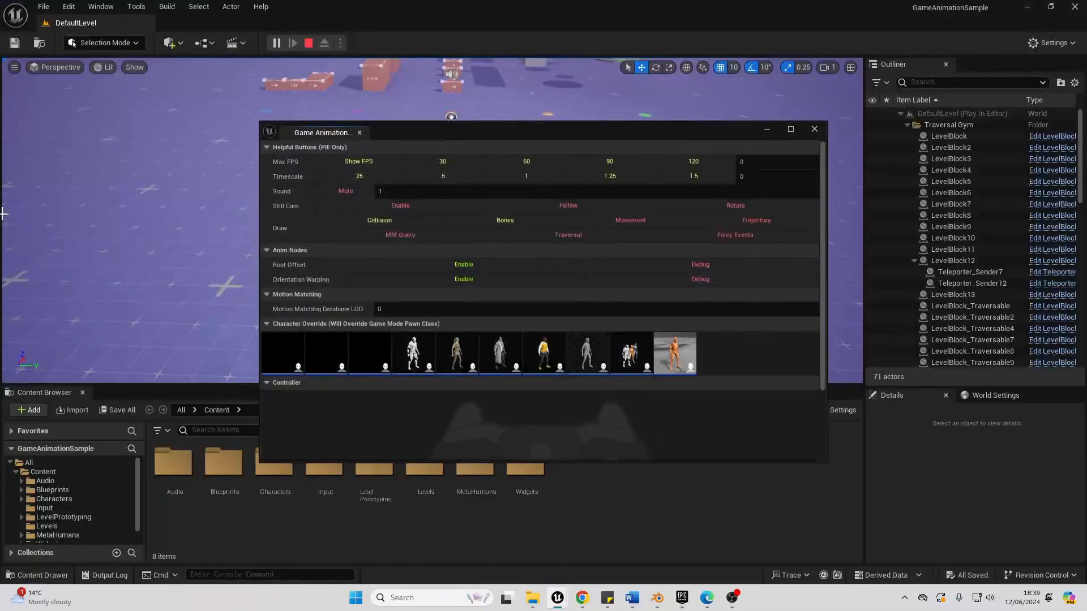
Move the panel aside, select a Character Override thumbnail, and close the panel
left_click_drag(322, 132, 563, 95)
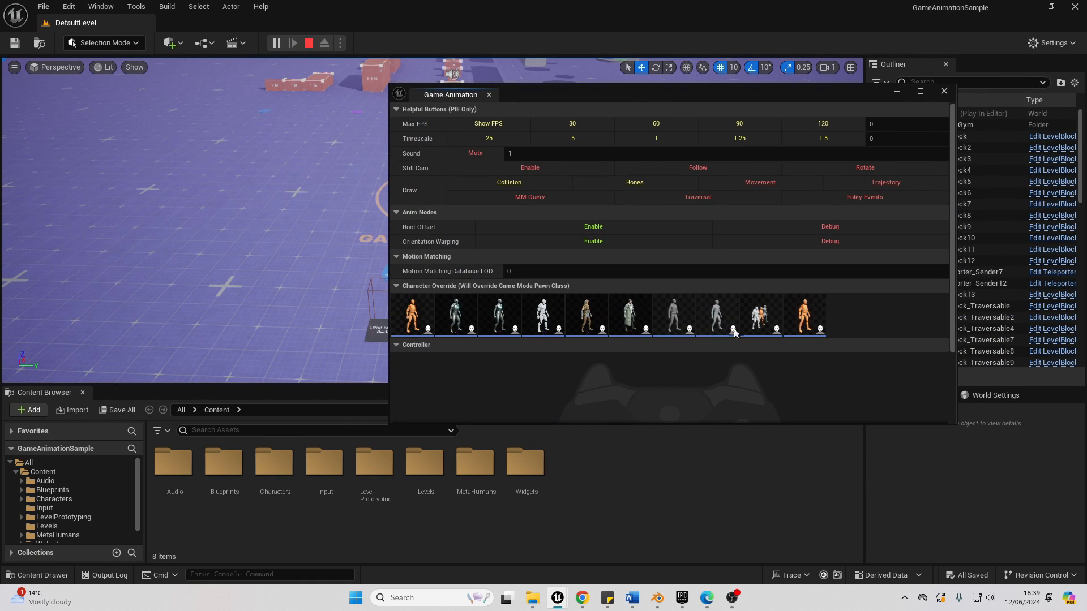
left_click(455, 316)
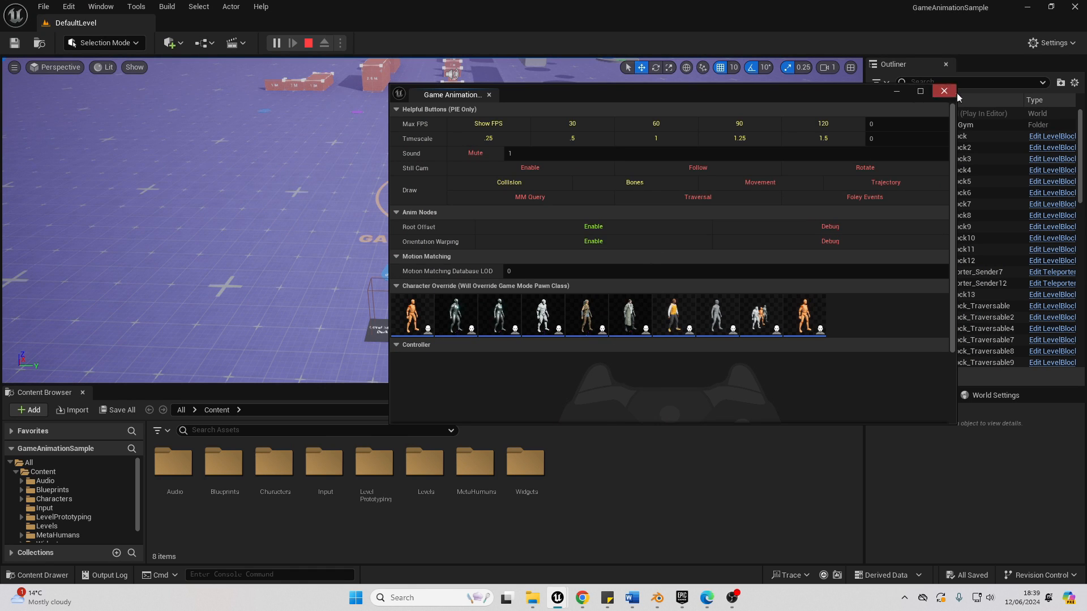
left_click(292, 42)
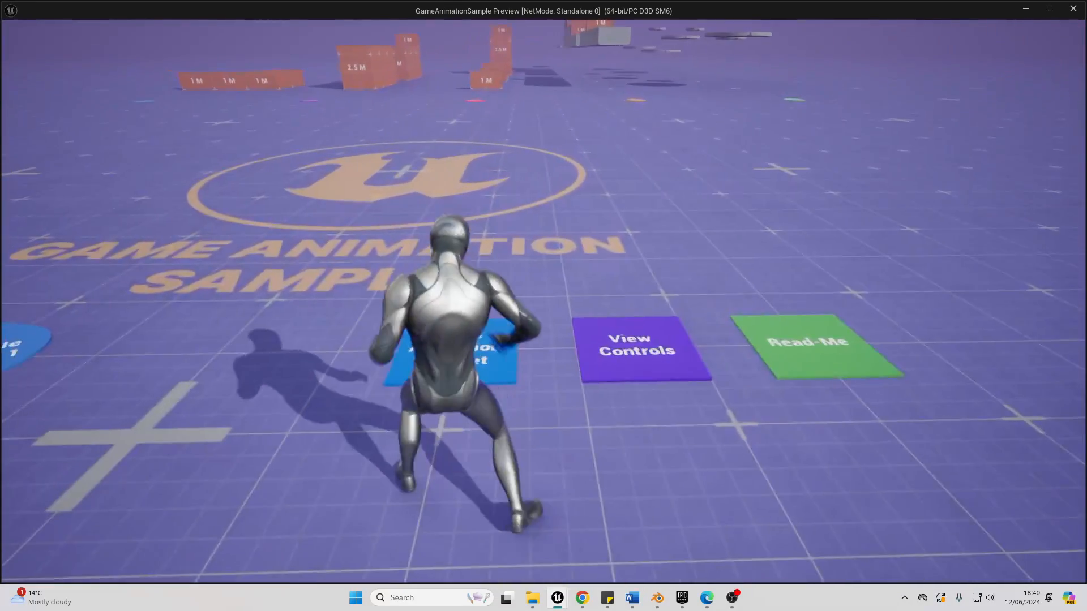
Show the Controls window listing keyboard-and-mouse and controller bindings
left_click(635, 344)
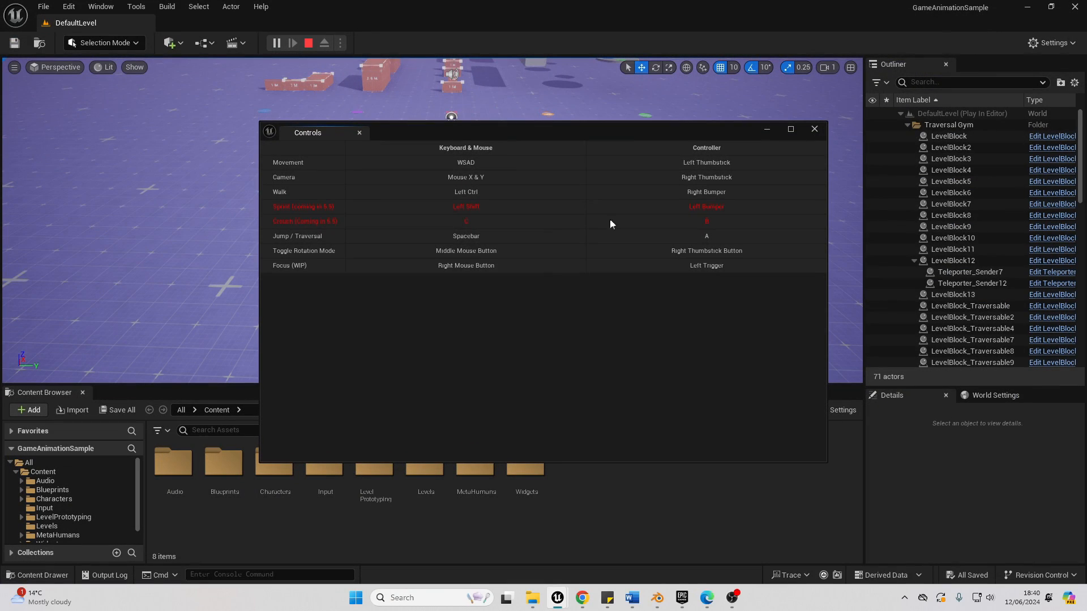
mouse_move(291, 217)
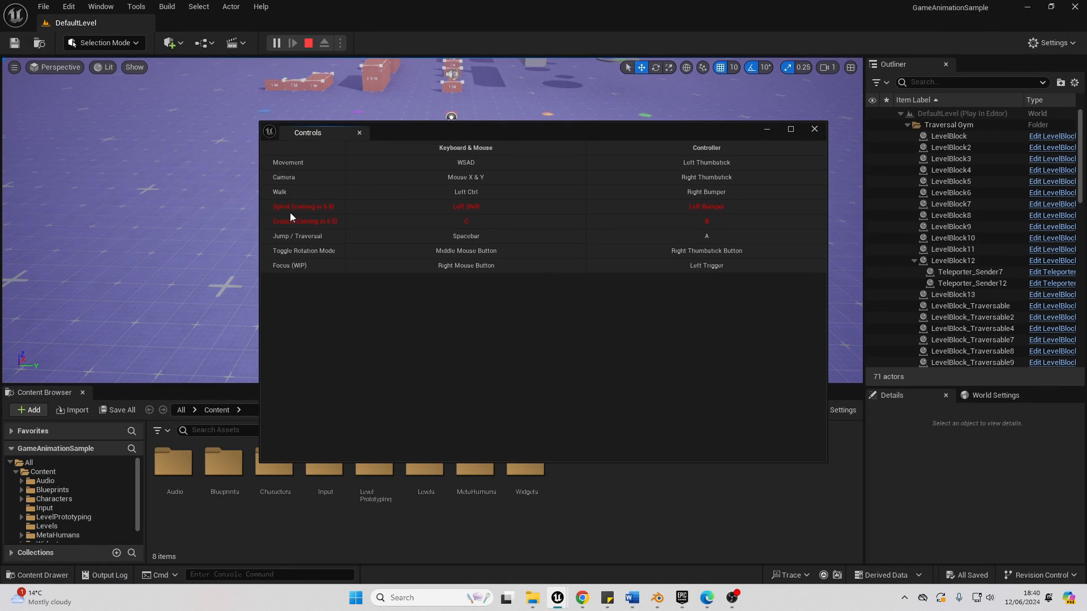
mouse_move(319, 217)
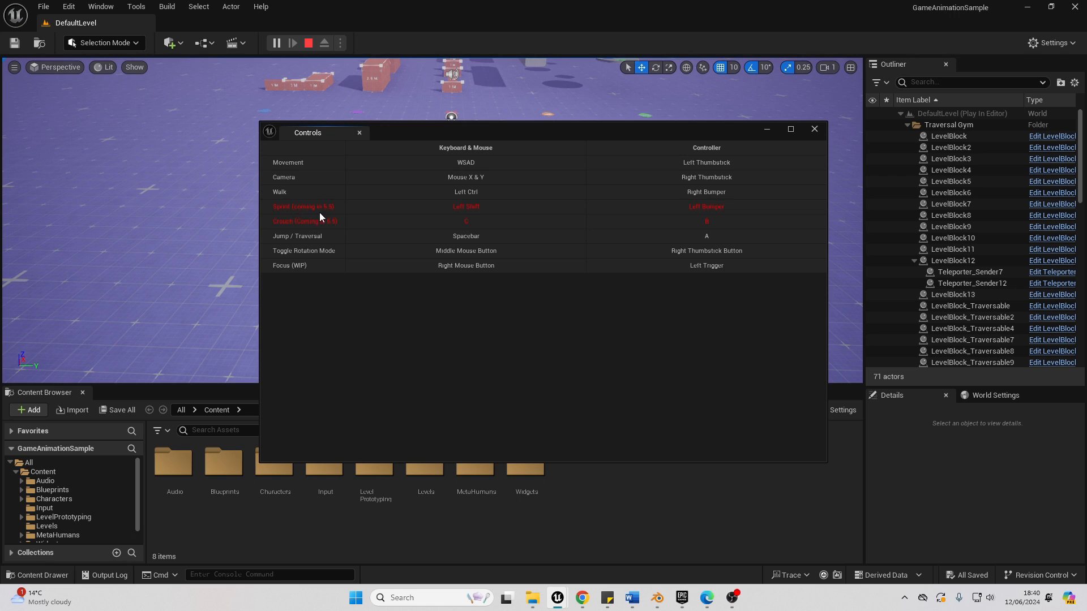
mouse_move(332, 215)
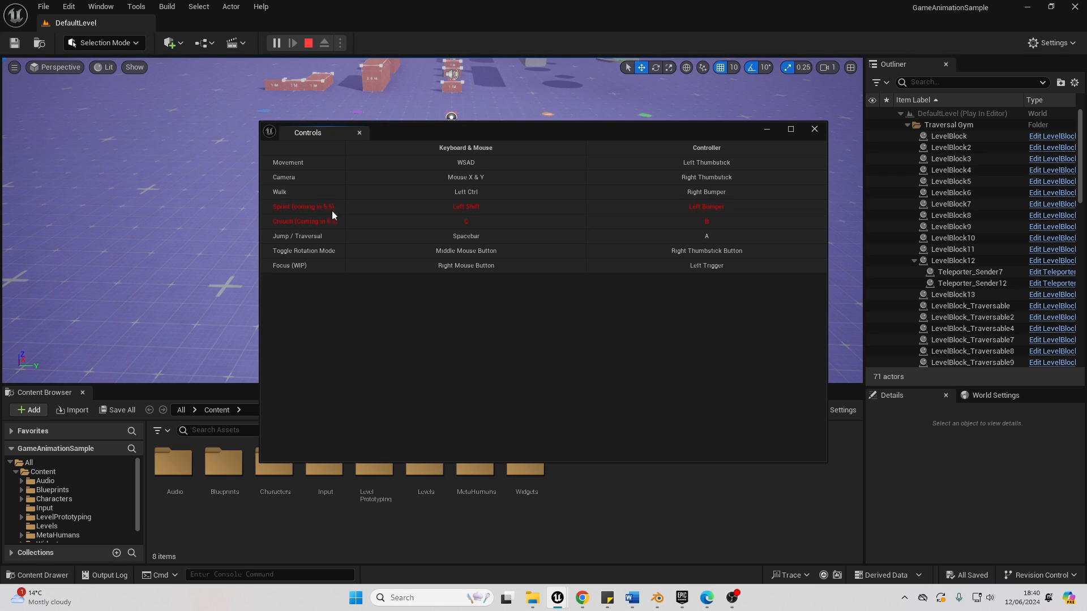
mouse_move(366, 212)
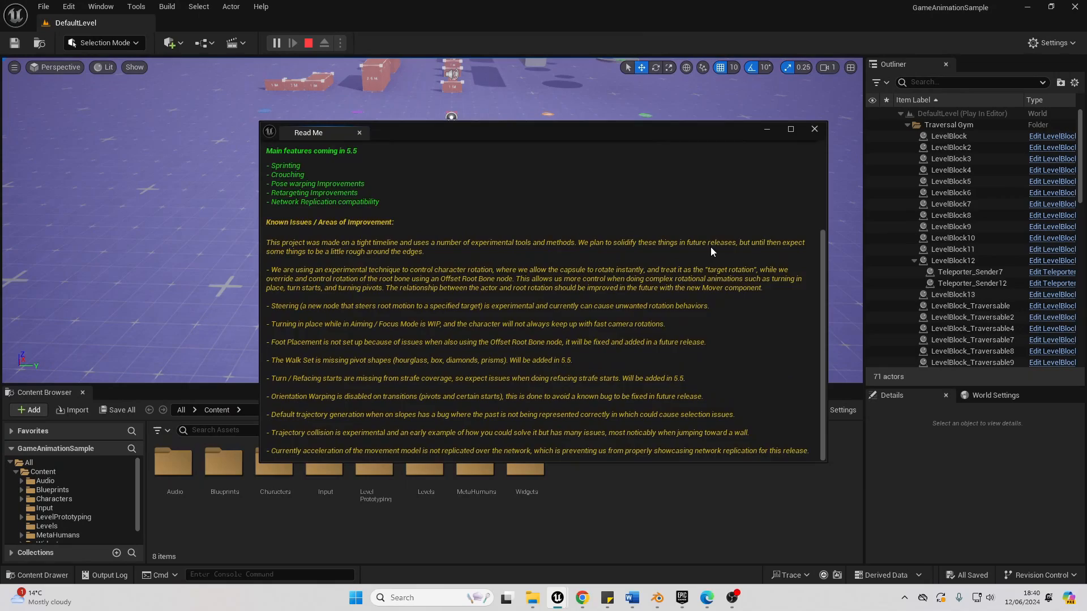
mouse_move(700, 224)
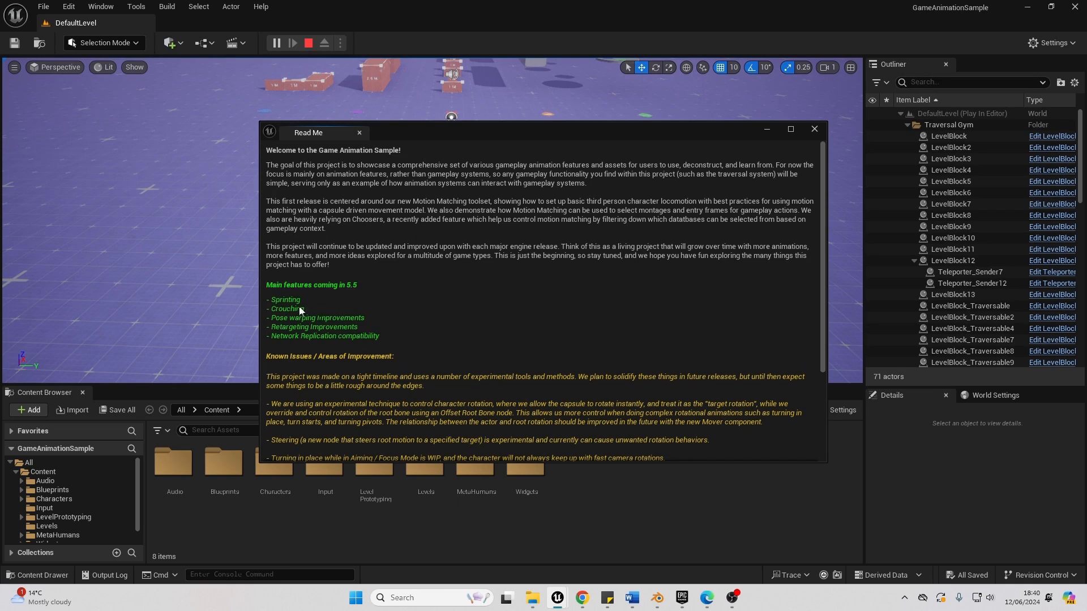
mouse_move(382, 304)
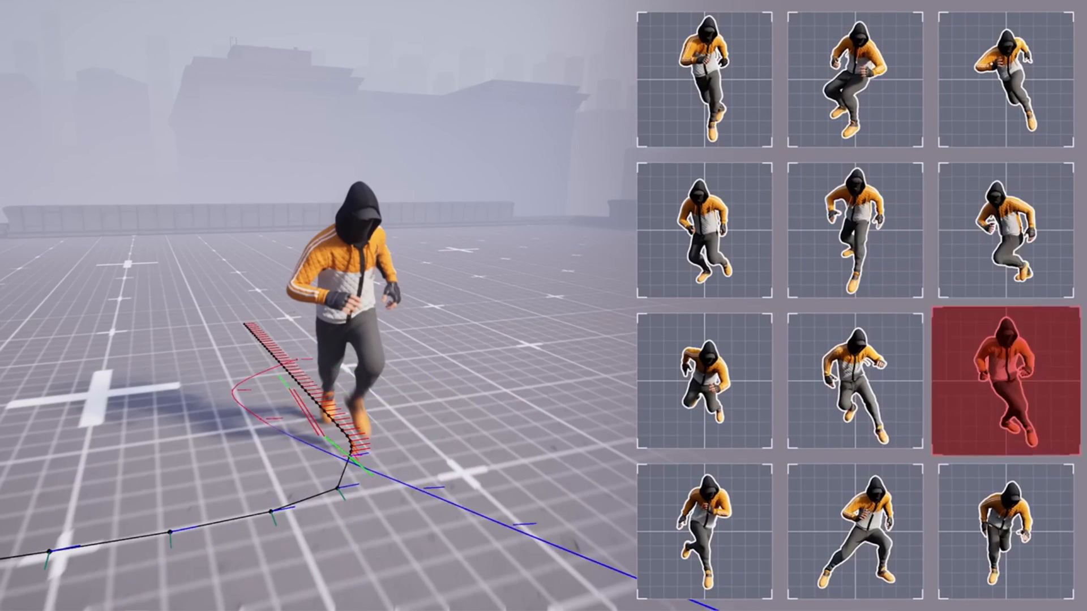
Continue the Motion Matching demo showing the runner and its candidate pose grid
left_click(864, 387)
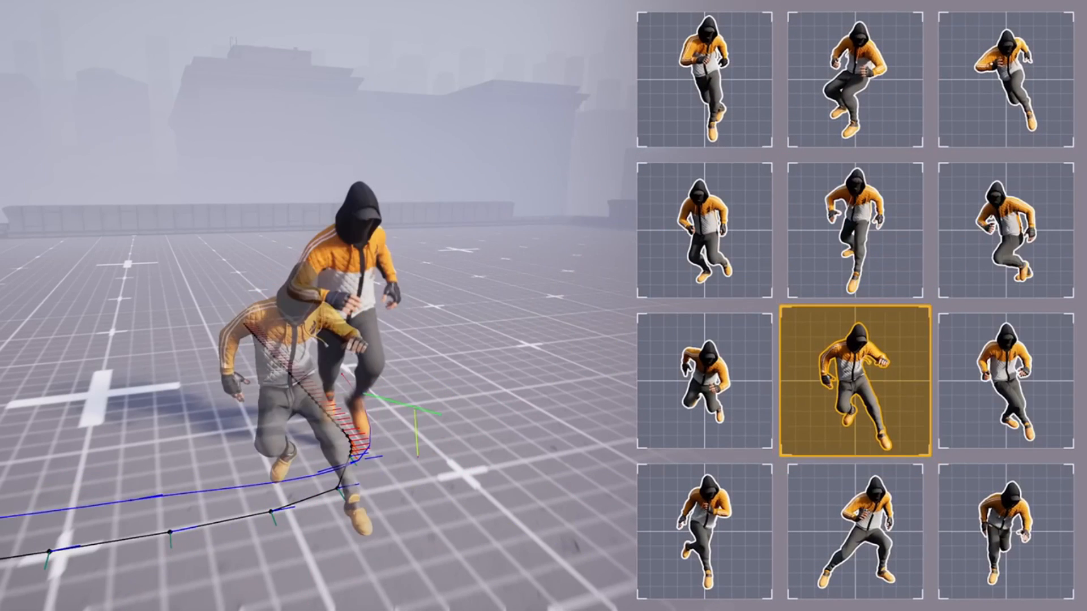